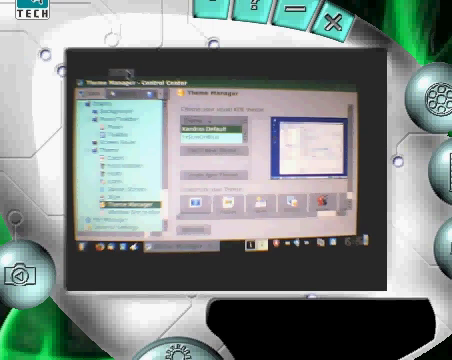
{"action": "mouse_move", "coordinate": [156, 136]}
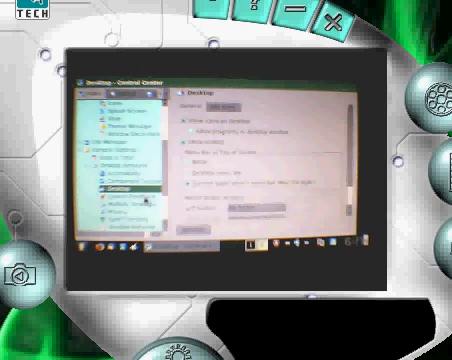
- Switch the Control Center to the Multiple Desktops module under Desktop
{"action": "left_click", "coordinate": [118, 200]}
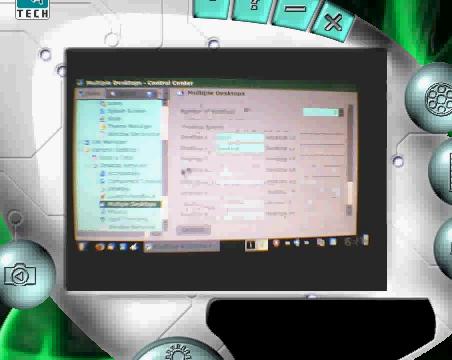